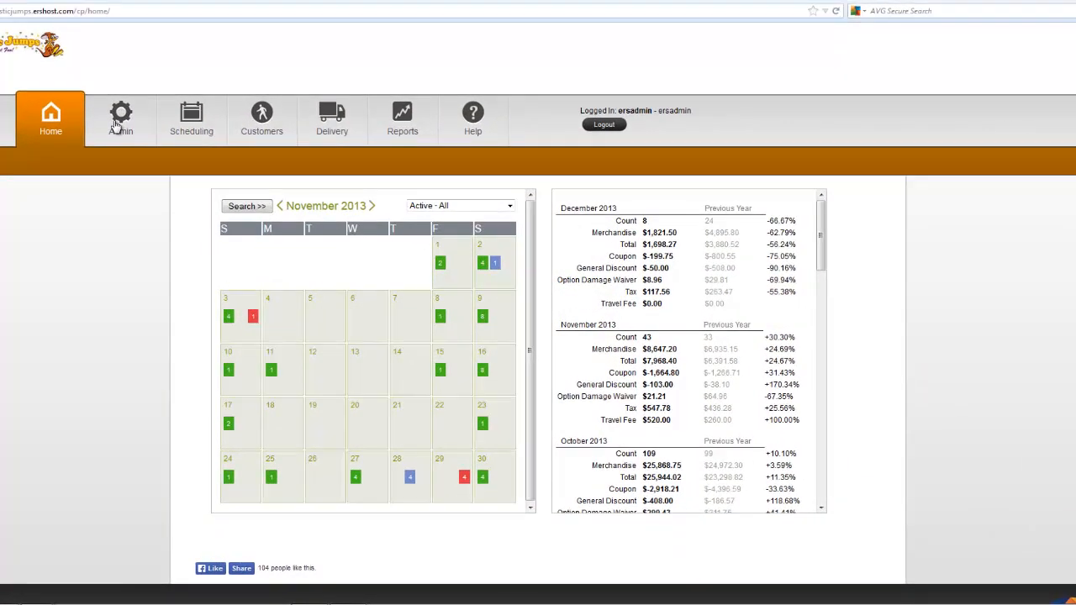
Show the Admin tab's General Config options, including System Setup
click(121, 118)
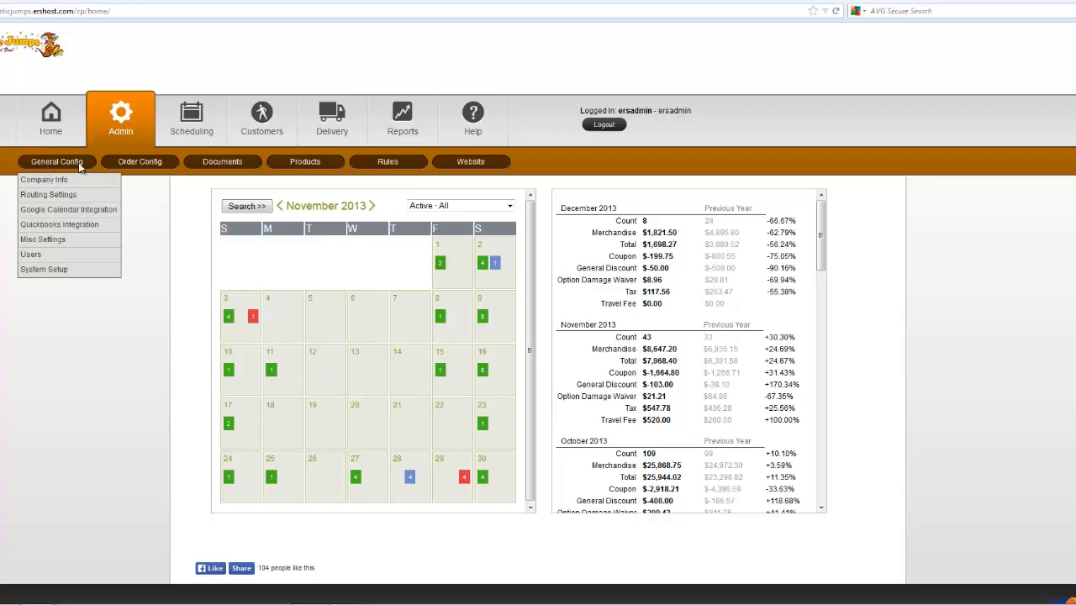
mouse_move(44, 269)
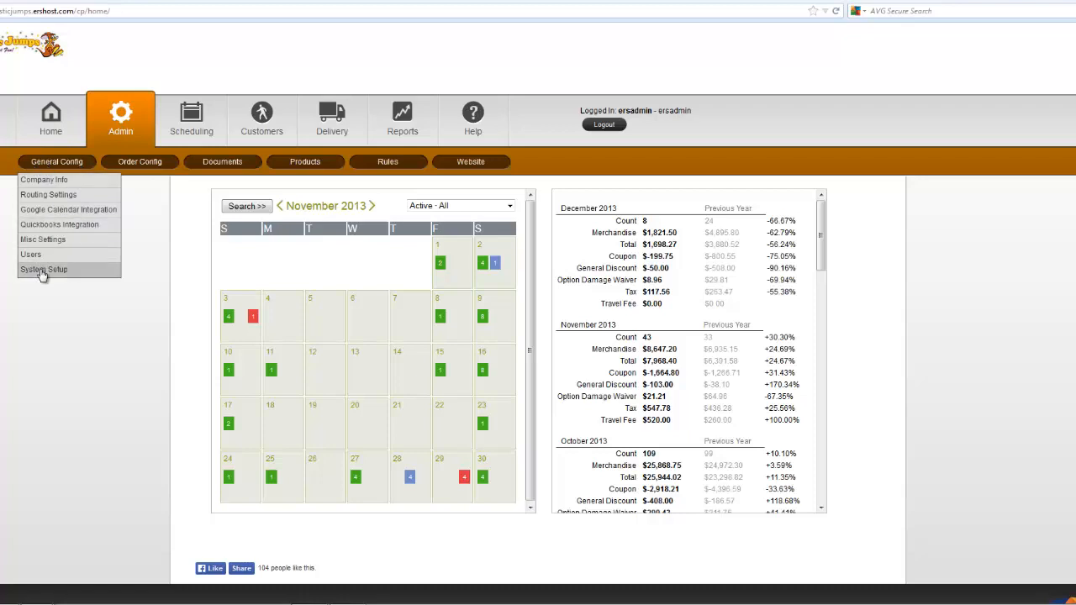
Launch System Setup so the wizard lists required and optional setup pages
click(43, 269)
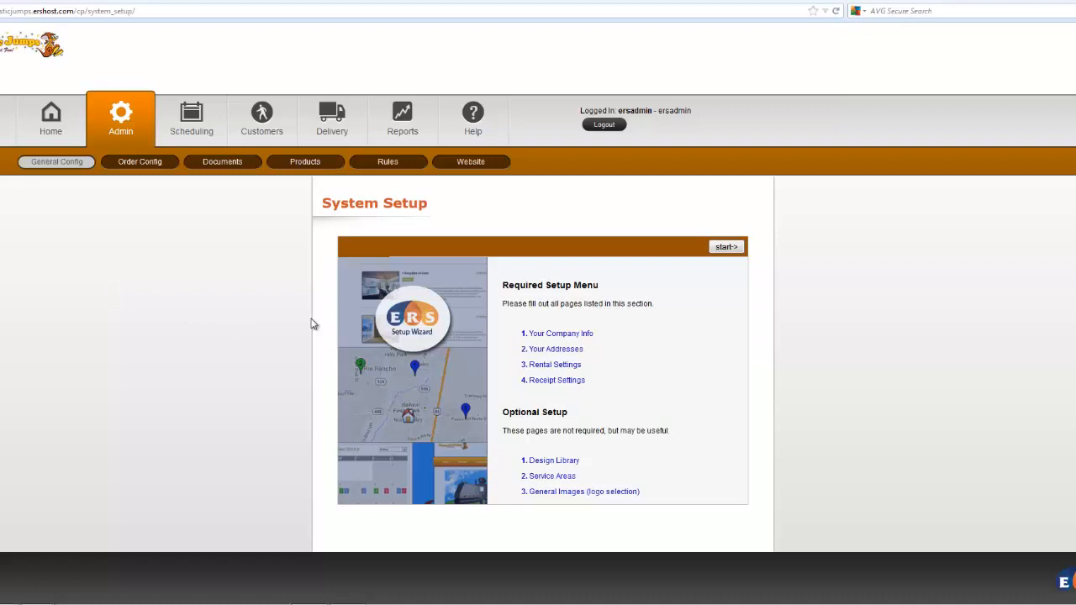
mouse_move(575, 508)
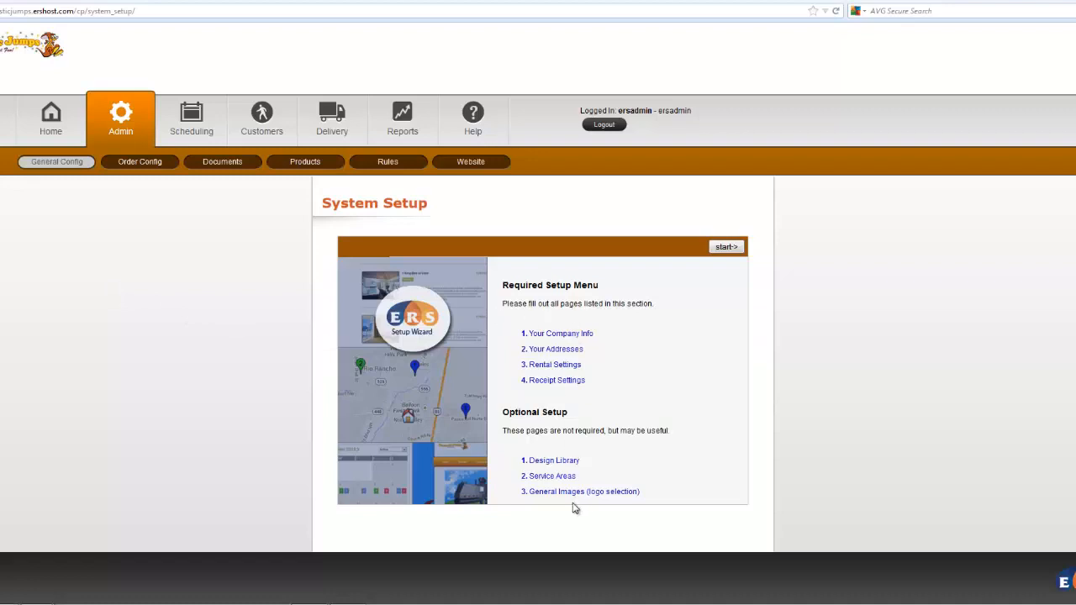
mouse_move(474, 373)
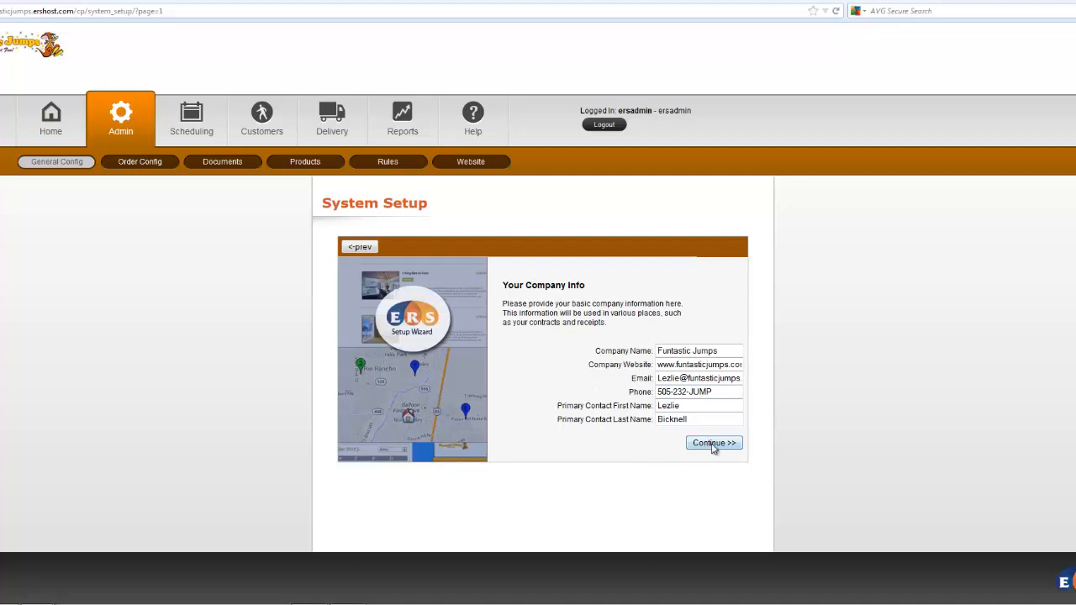
Continue past Company Info and the Rio Rancho office / Albuquerque warehouse addresses to Rental Settings
click(713, 443)
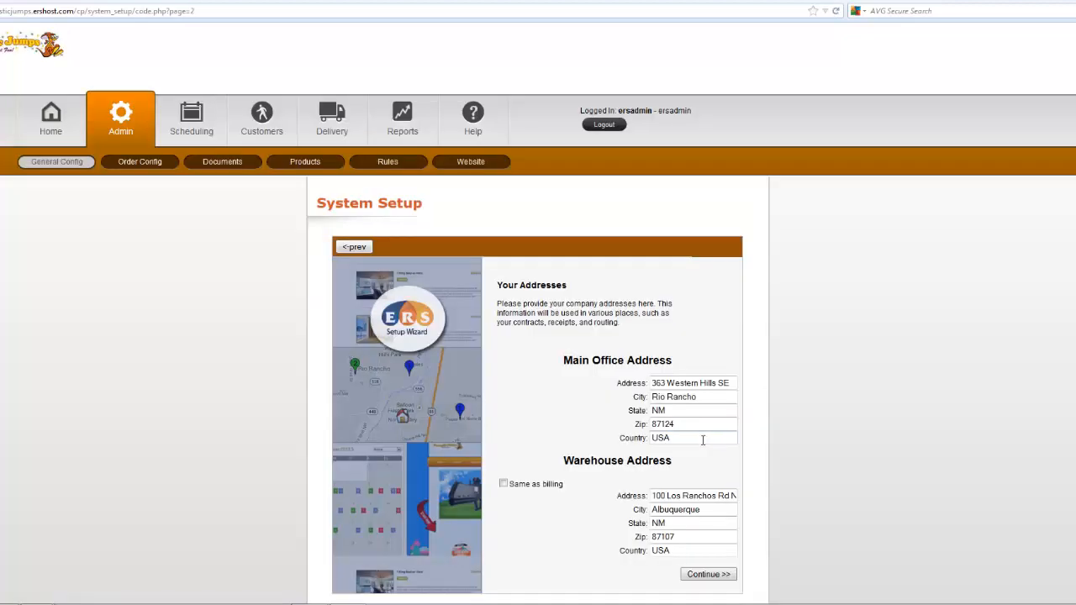
mouse_move(686, 441)
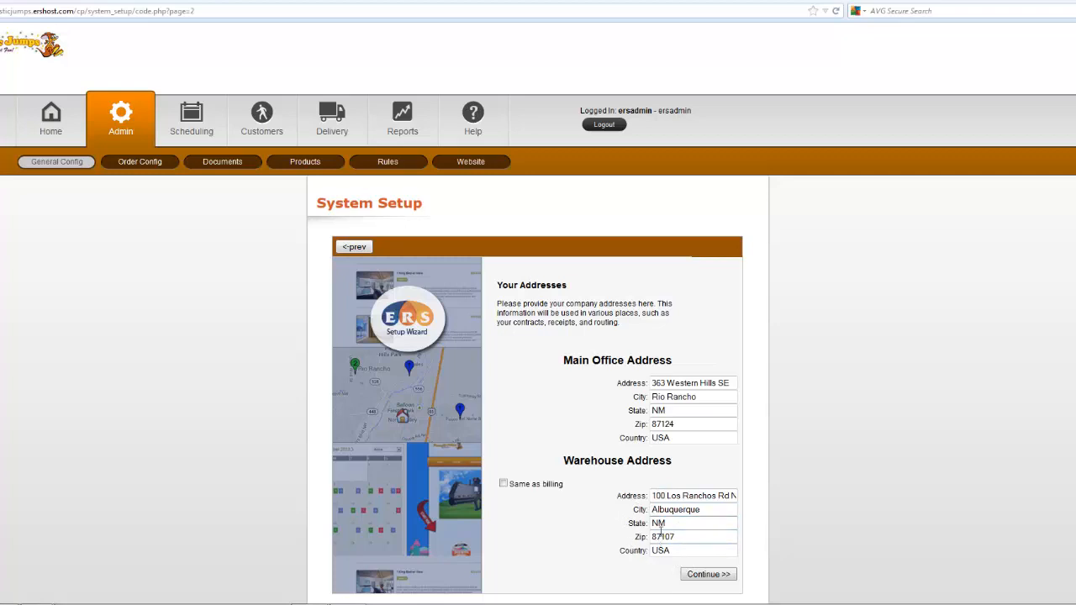
mouse_move(632, 393)
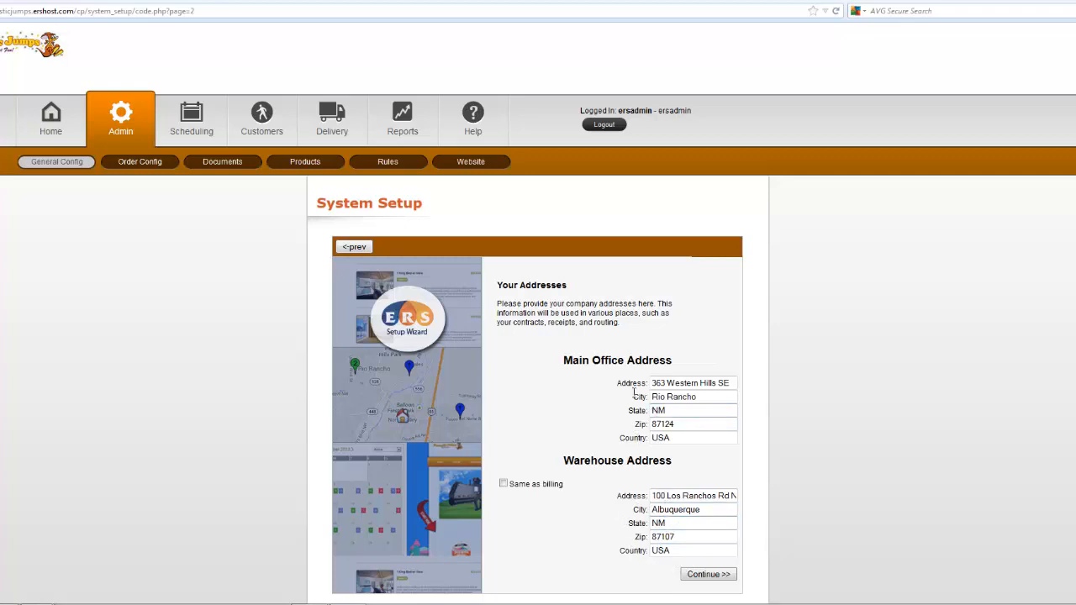
mouse_move(626, 371)
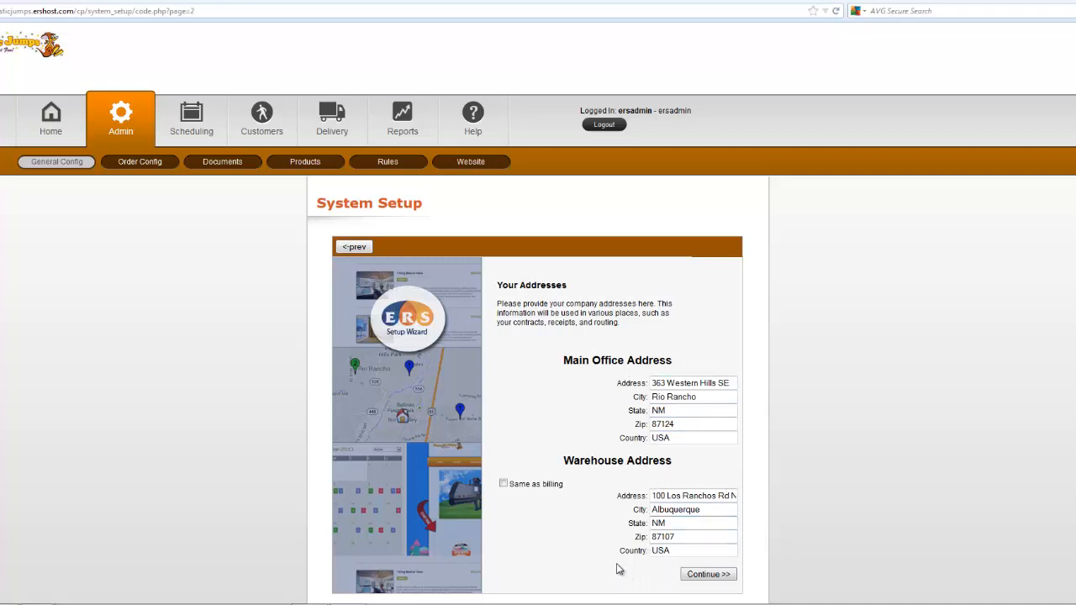
mouse_move(656, 573)
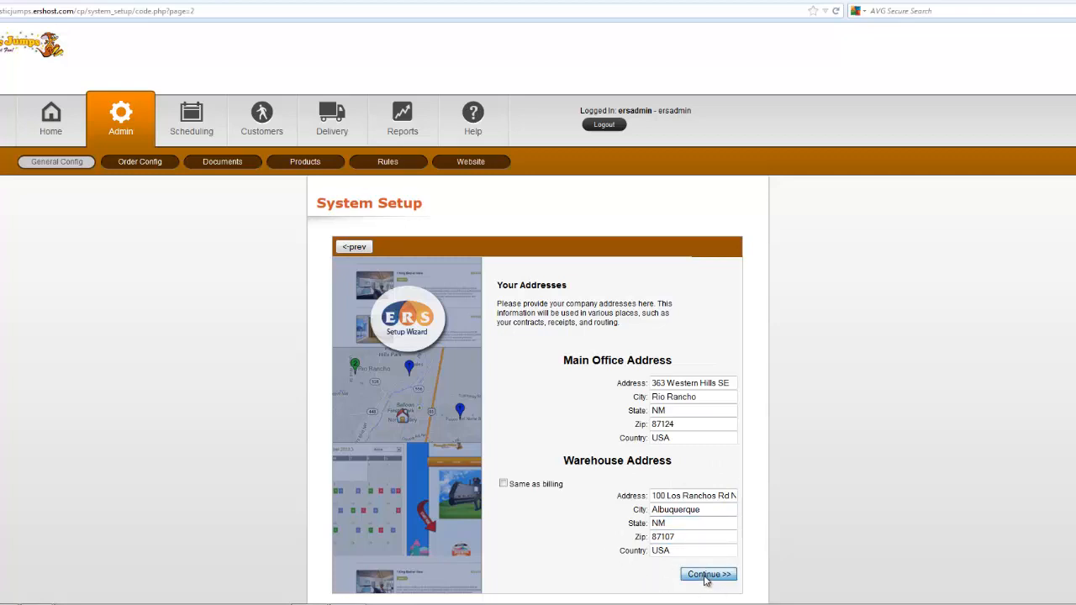
click(708, 575)
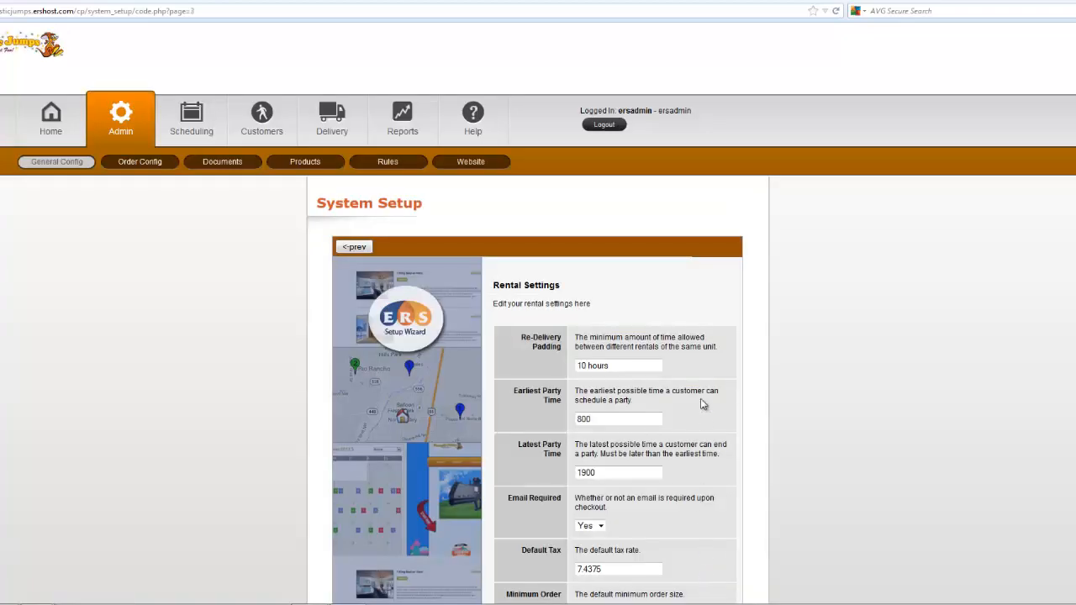
Keep 10-hour re-delivery padding, 800–1900 party times and 7.4375 tax, then continue to Receipt Settings
scroll(down, 3)
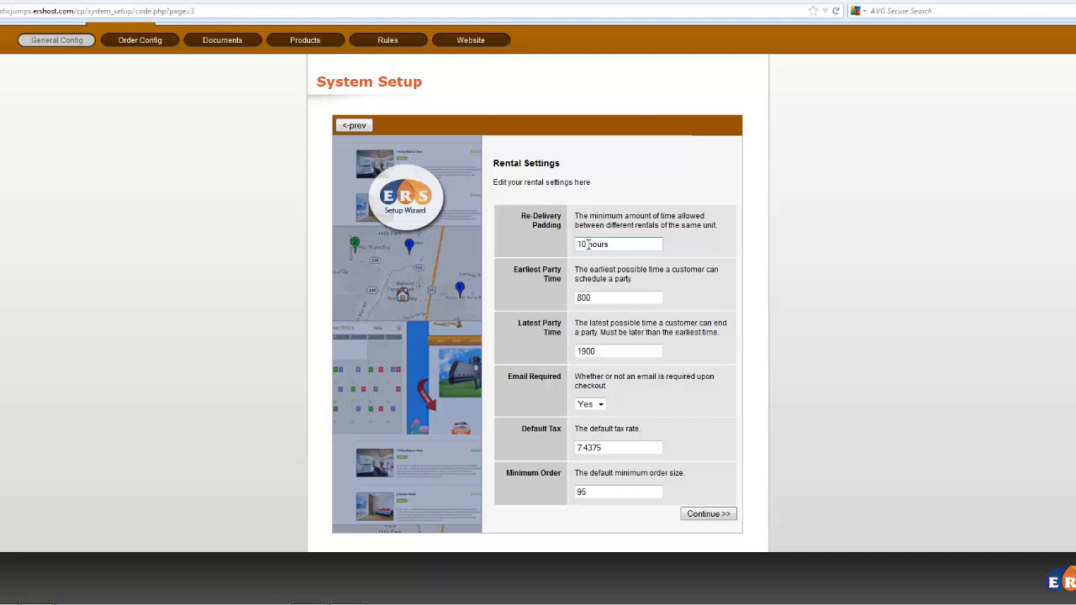
click(619, 243)
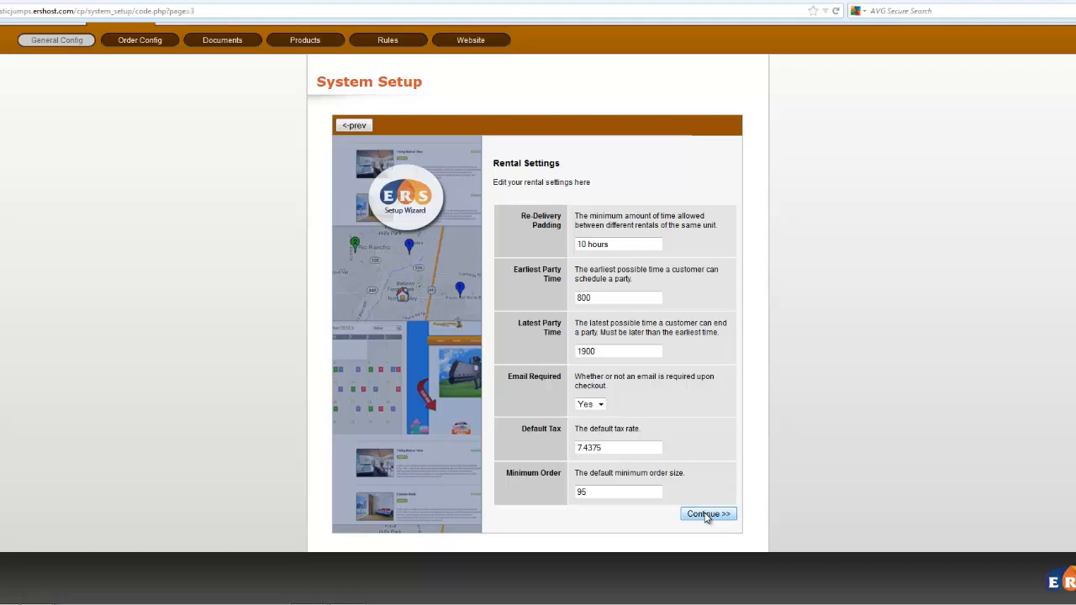
click(706, 514)
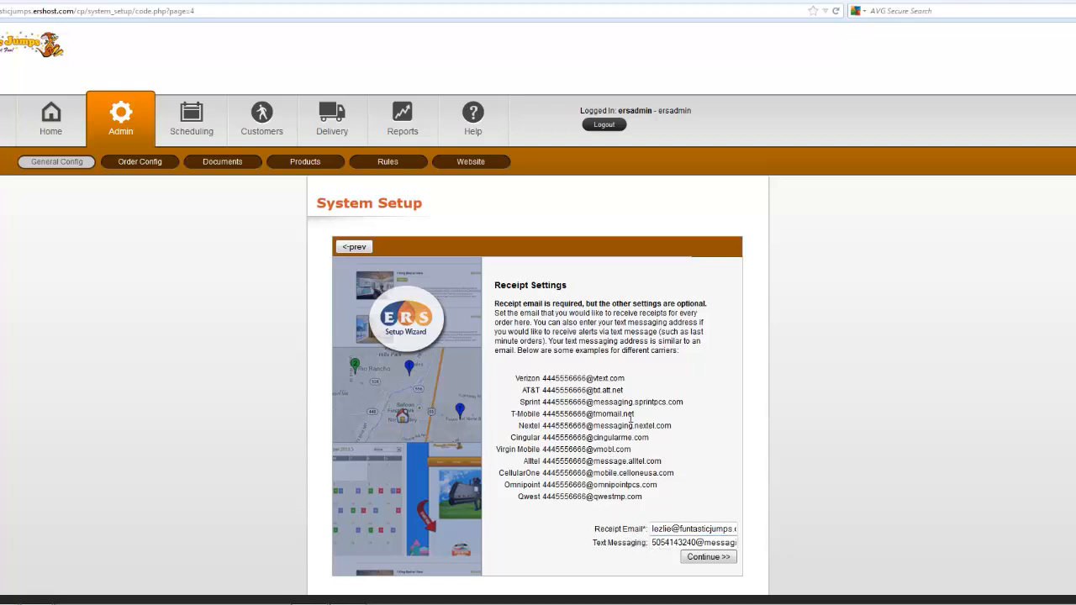
mouse_move(659, 424)
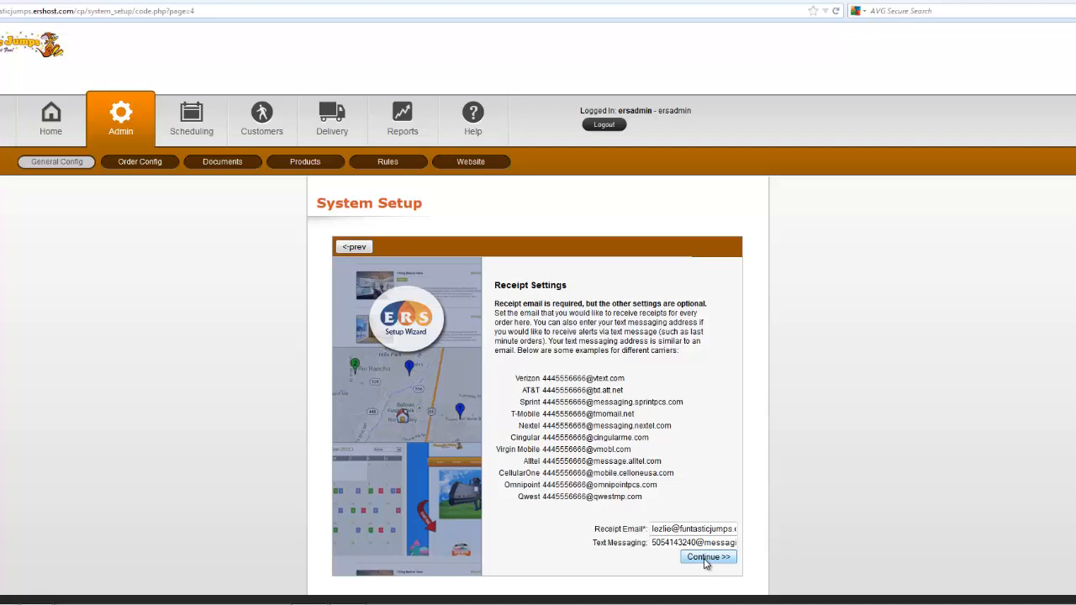
Save the receipt email and text-messaging address, finishing the required setup pages
click(706, 558)
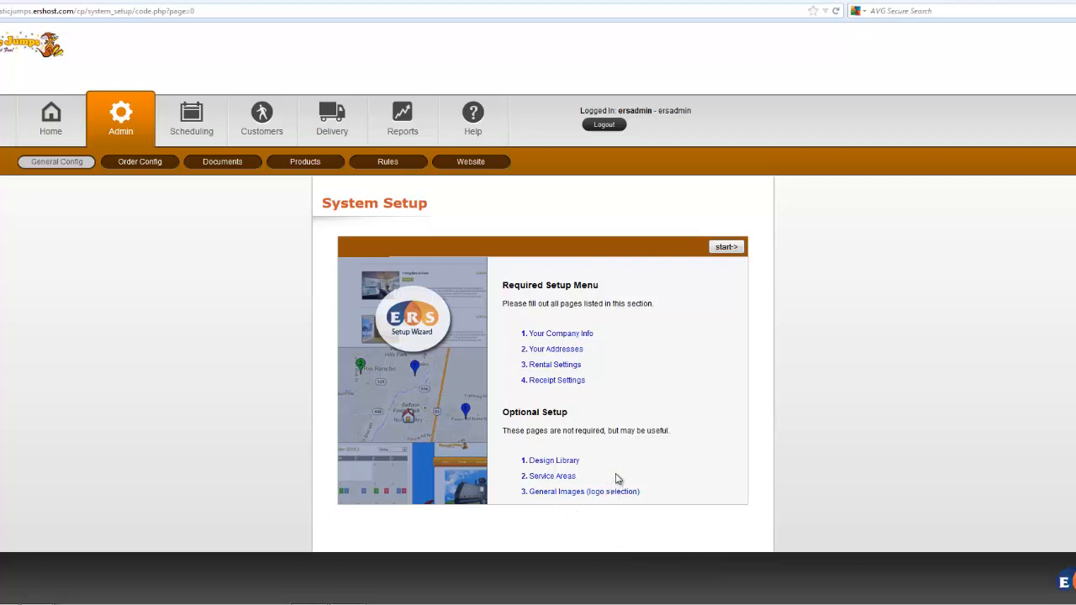
mouse_move(551, 461)
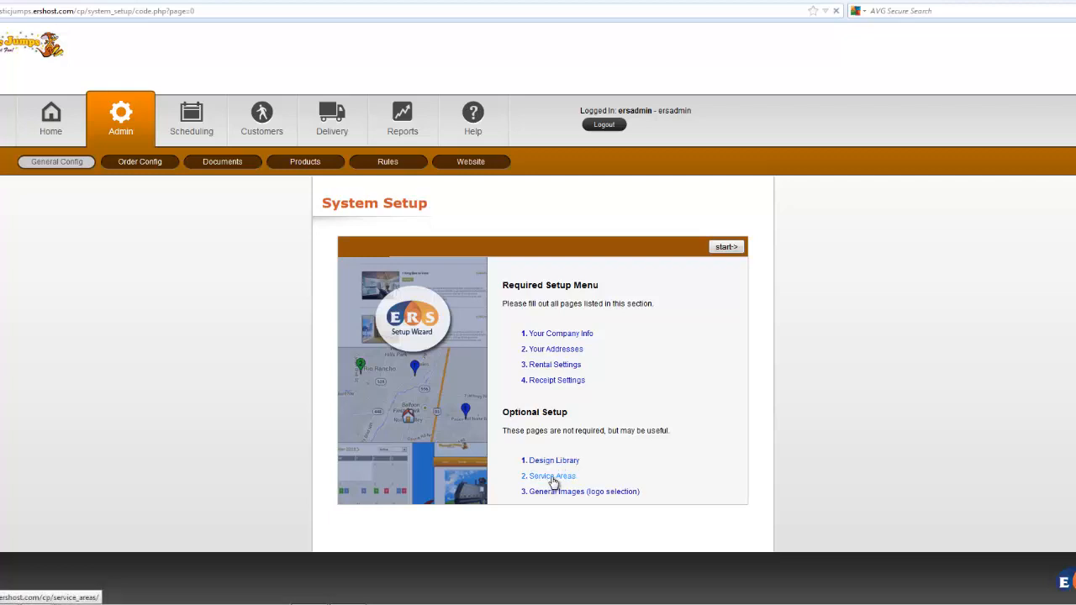
Go to Service Areas under Optional Setup and show the empty Zip codes list
click(551, 476)
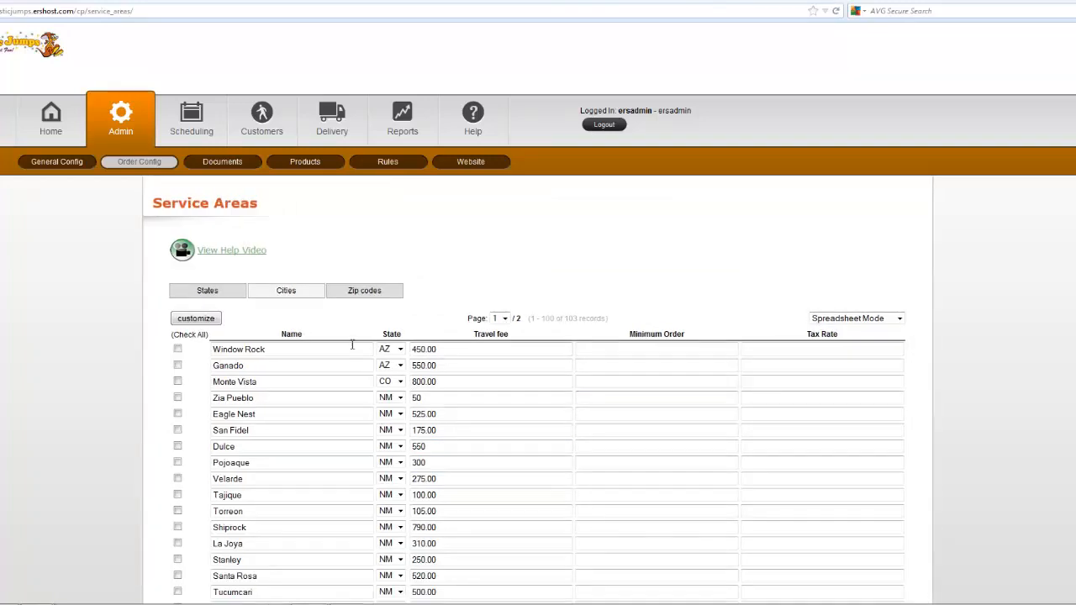
click(364, 289)
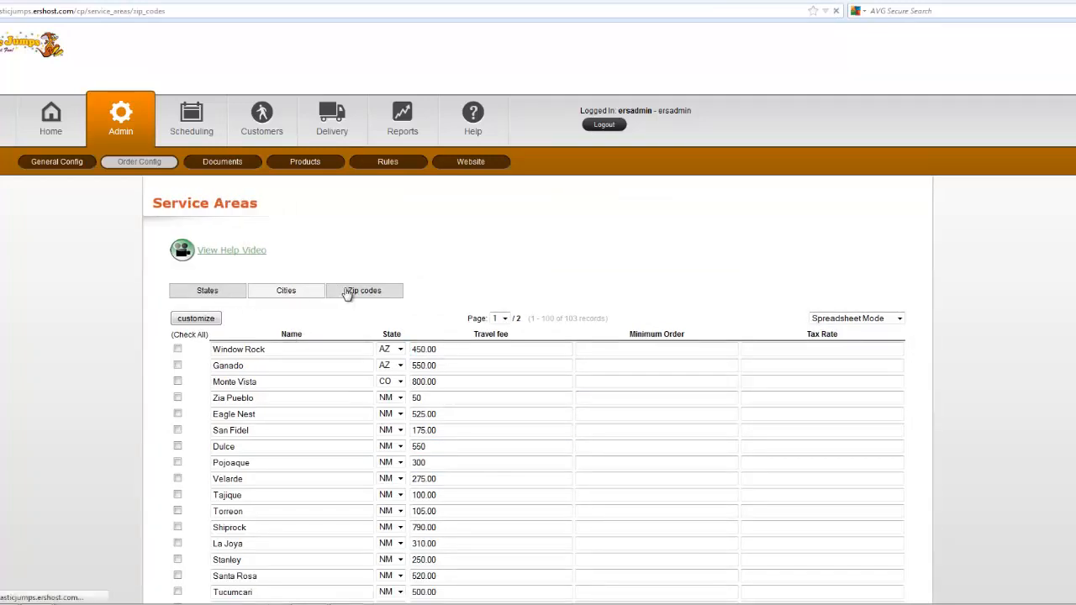
click(363, 289)
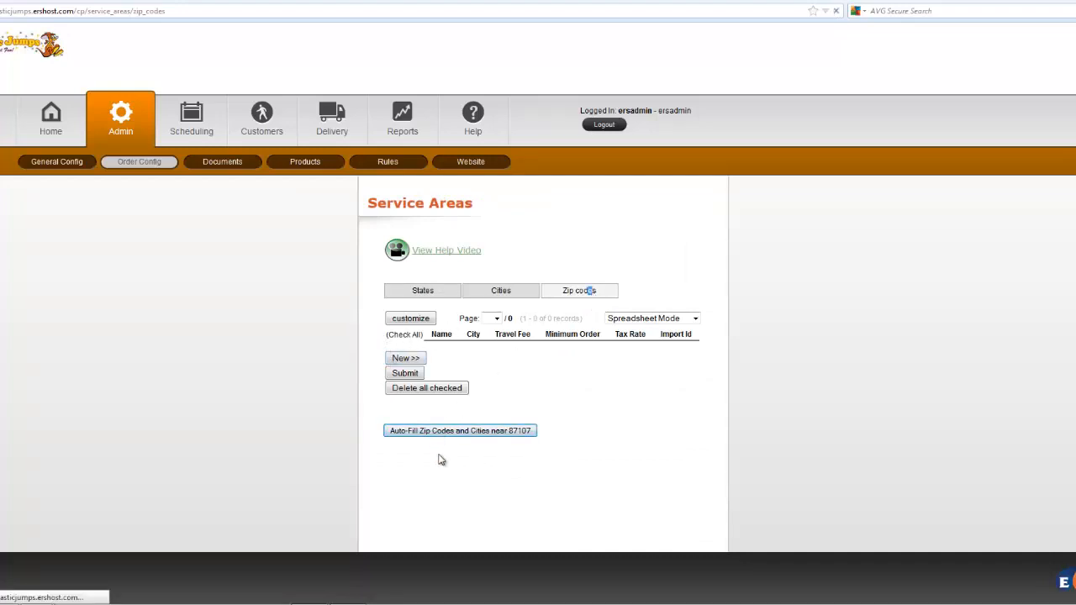
Look up Albuquerque-area zip codes within 20 miles of warehouse zip 87107, all checked
click(460, 430)
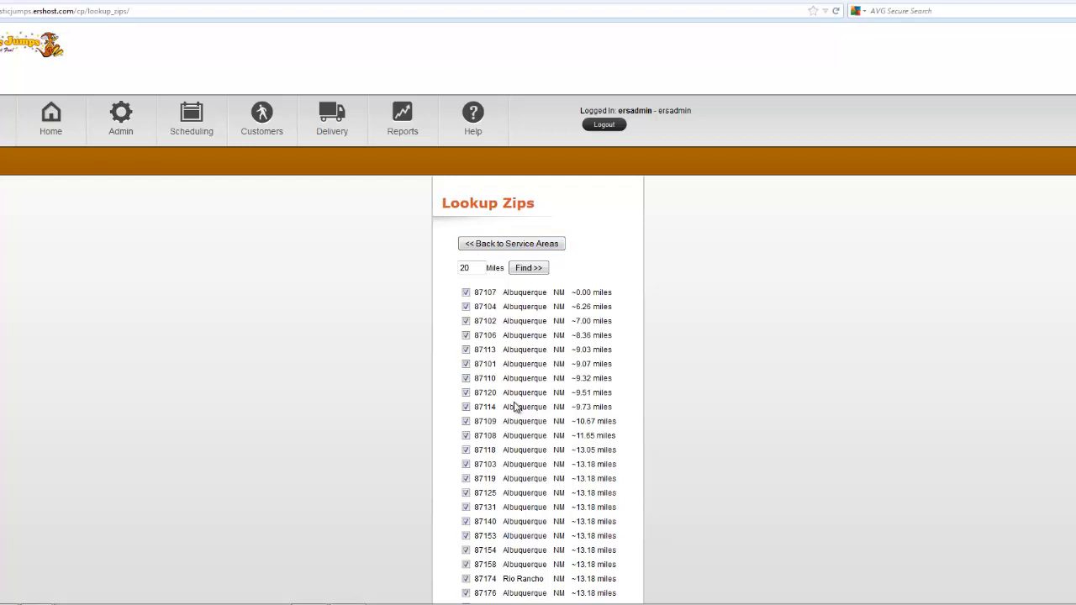
mouse_move(53, 126)
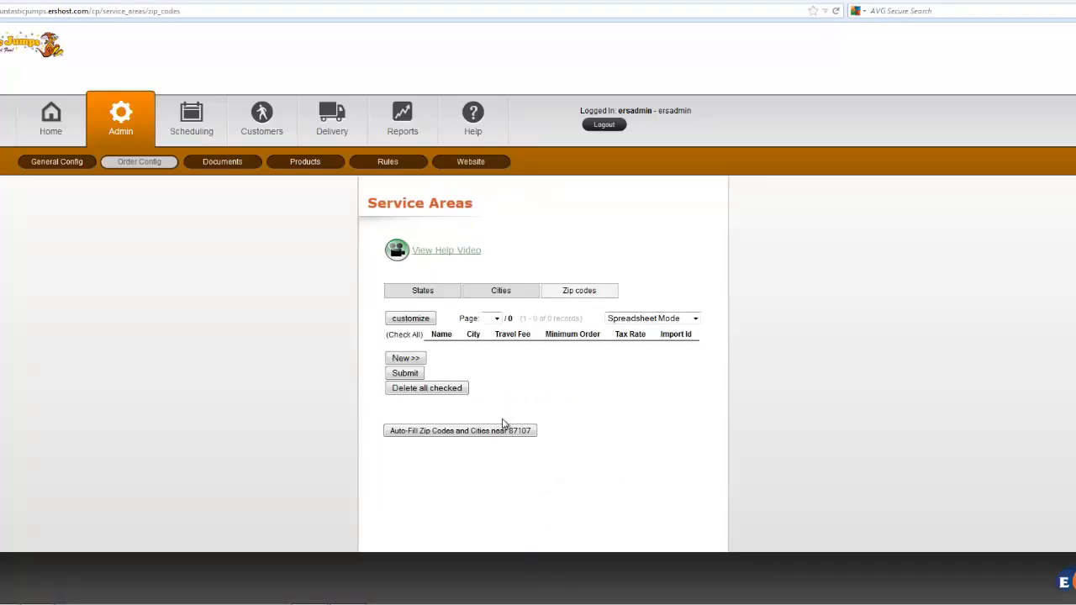
mouse_move(446, 242)
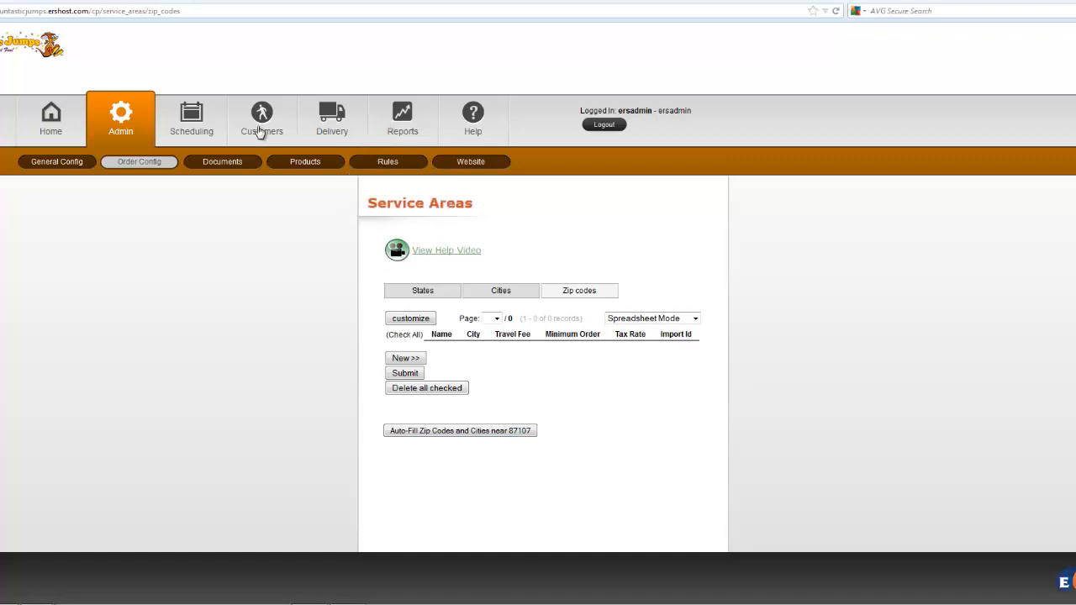
Show Products > Categories for Deluxe Bounce Houses in Browse Mode instead of Spreadsheet Mode
click(306, 162)
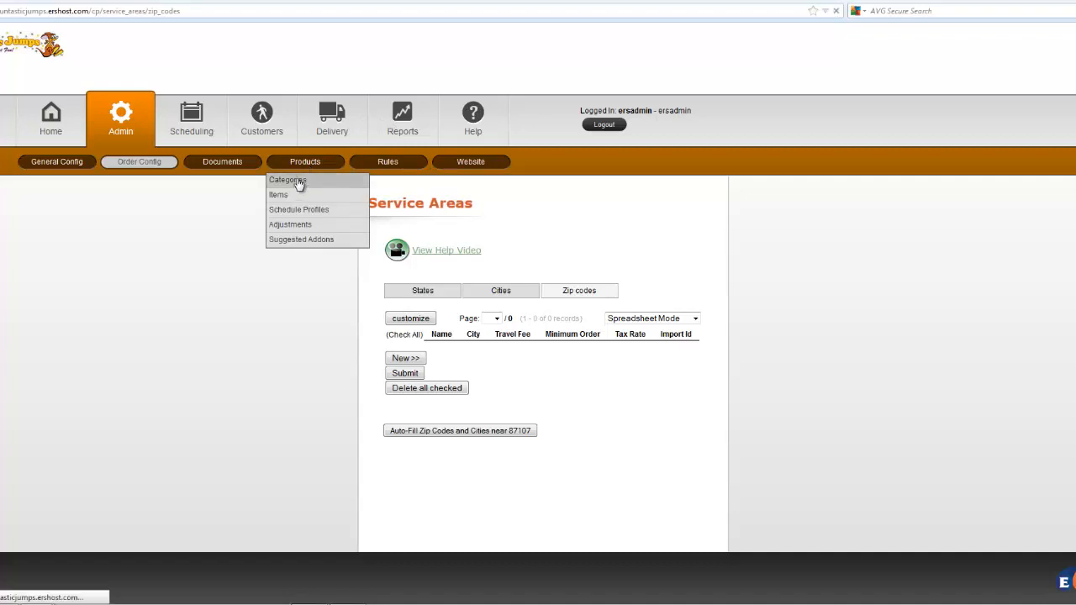
click(286, 180)
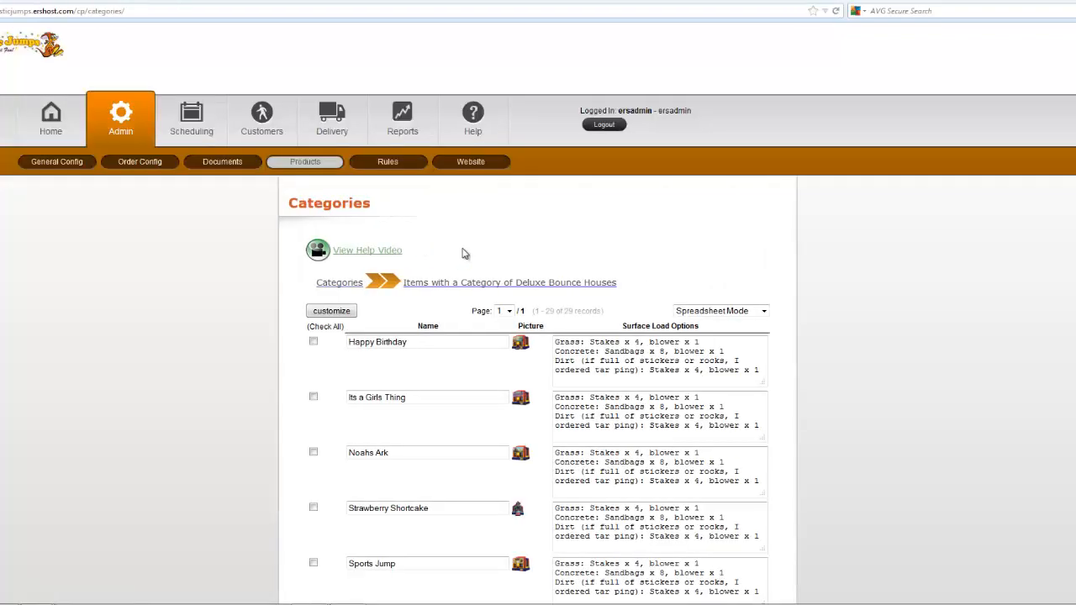
click(719, 310)
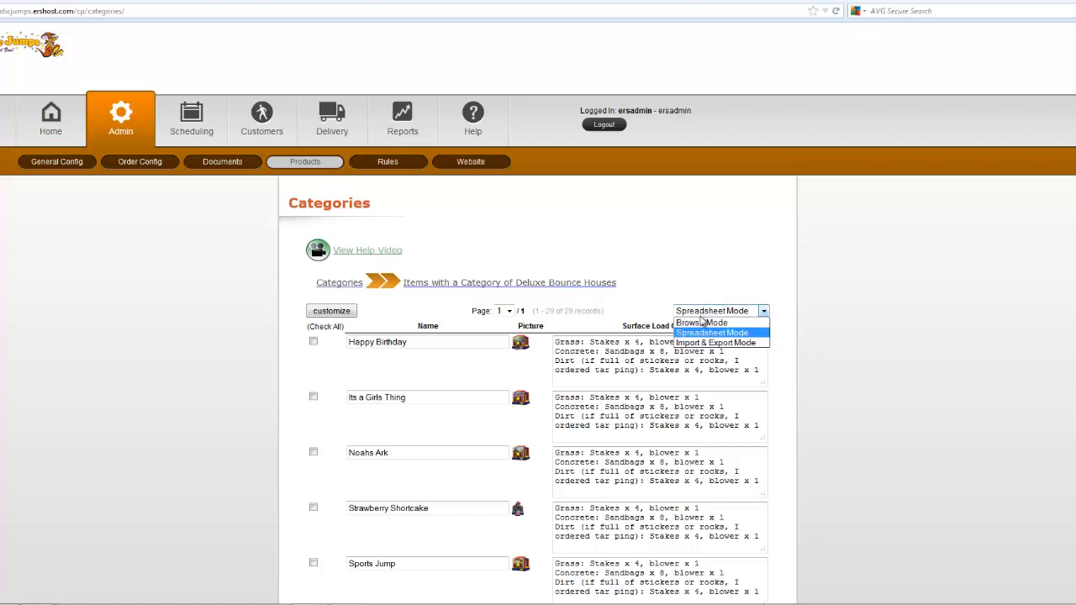
click(700, 322)
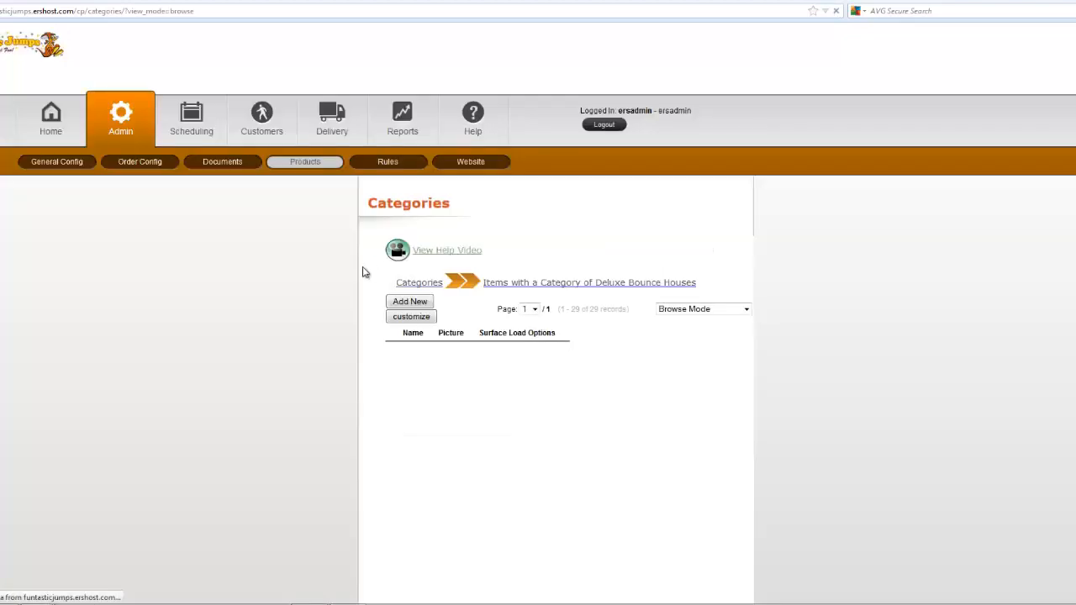